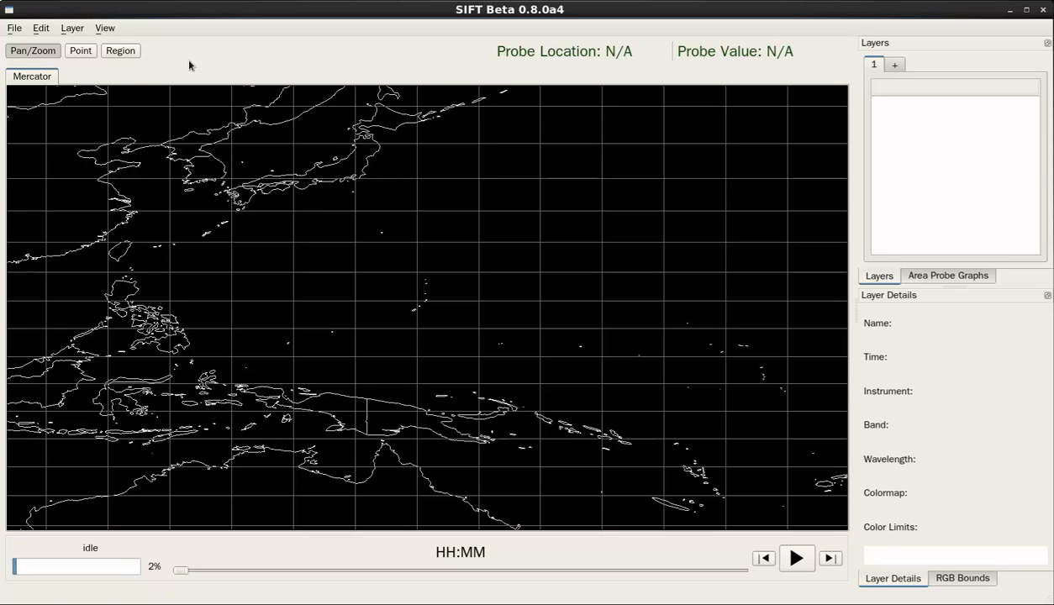
pyautogui.moveTo(454, 333)
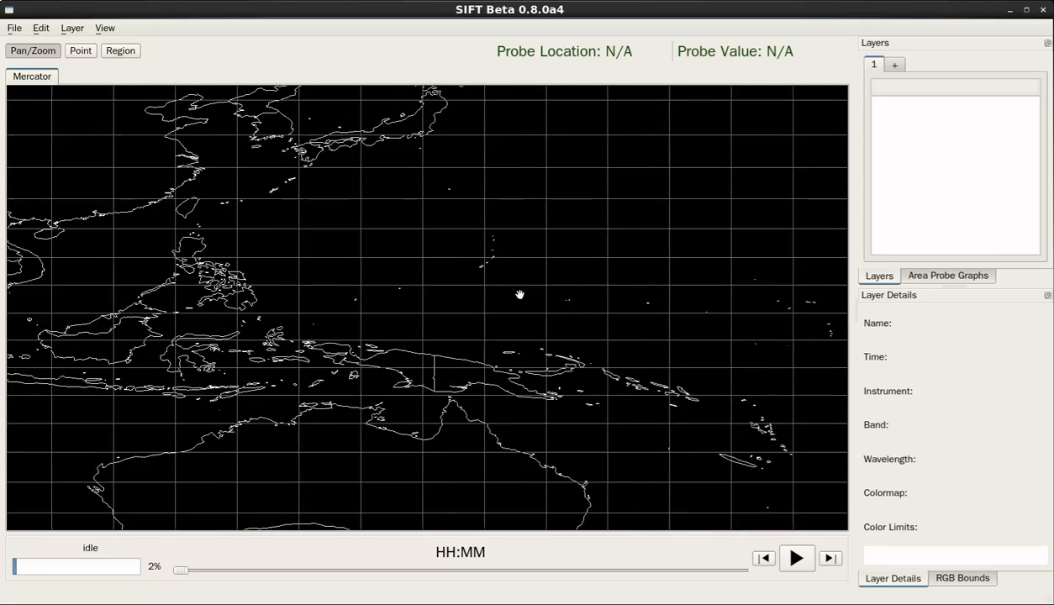
# Pan north toward Japan and zoom out to show mainland East Asia.
pyautogui.moveTo(520, 296); pyautogui.dragTo(424, 315)
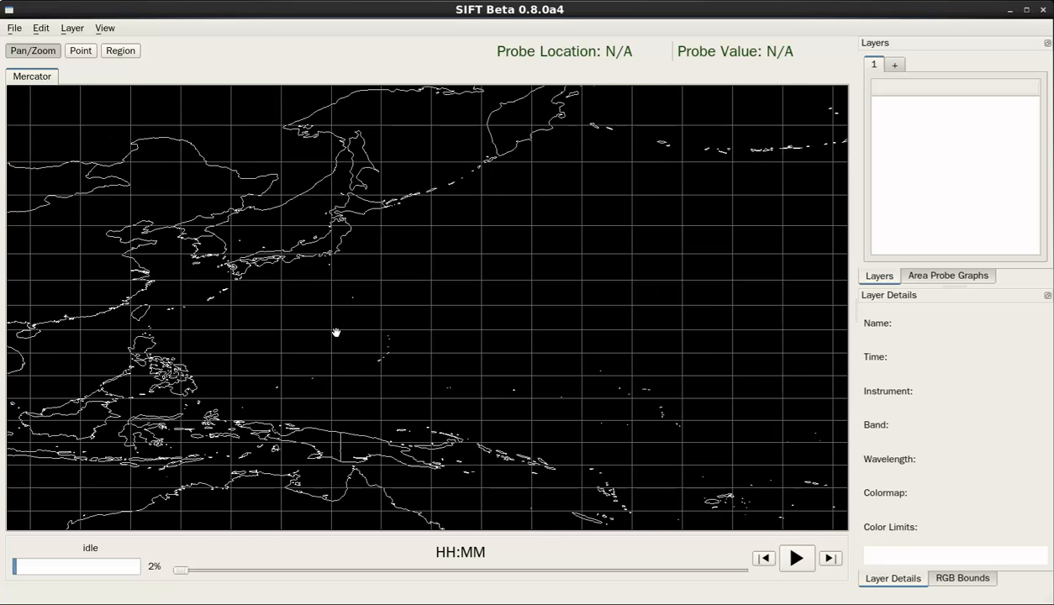
pyautogui.moveTo(336, 333); pyautogui.dragTo(585, 350)
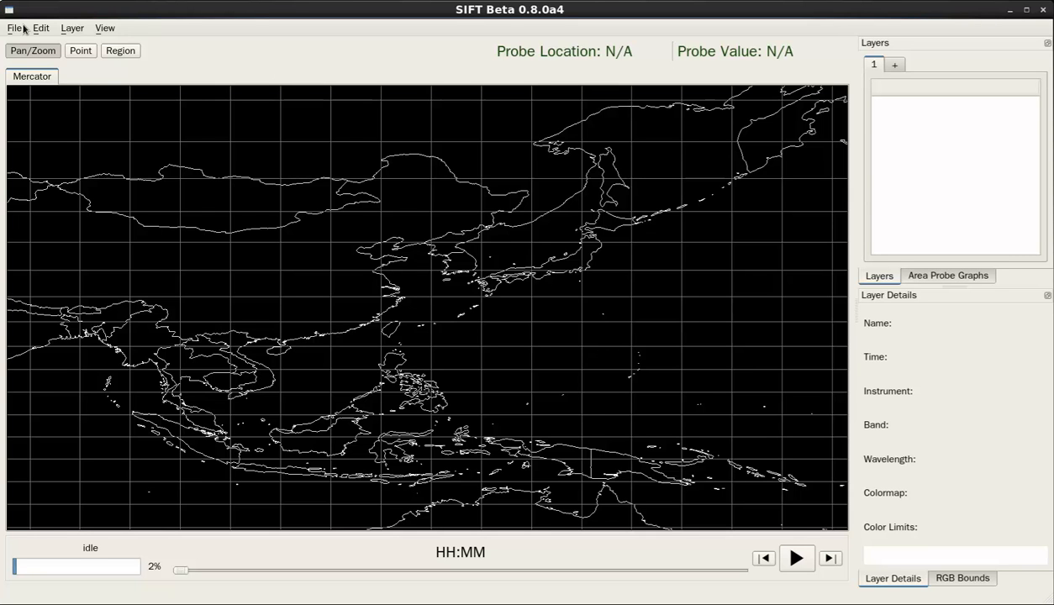
pyautogui.click(13, 27)
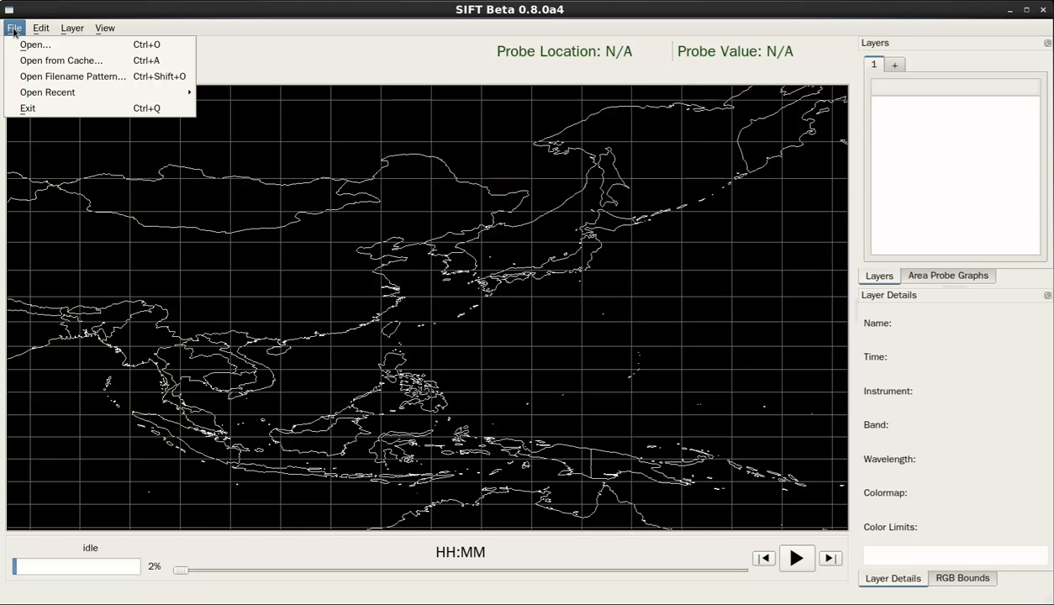
pyautogui.click(40, 27)
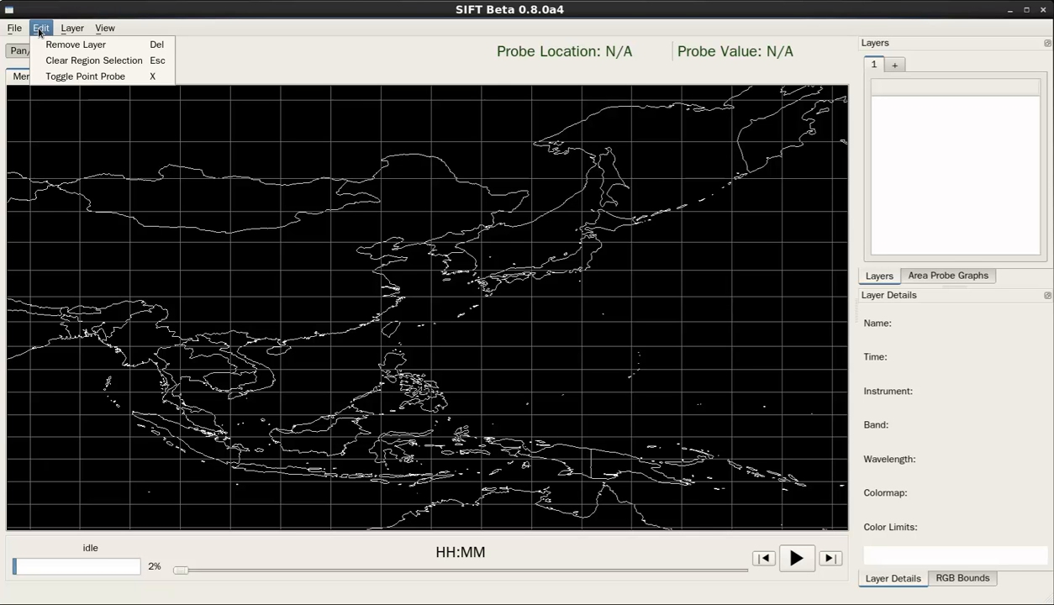
pyautogui.click(104, 27)
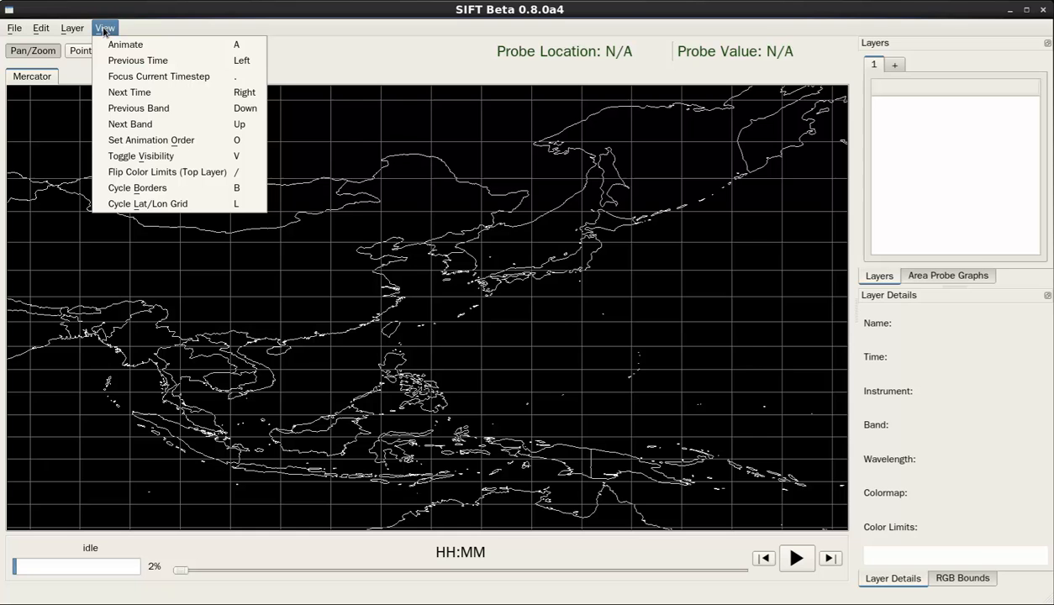
pyautogui.moveTo(133, 15)
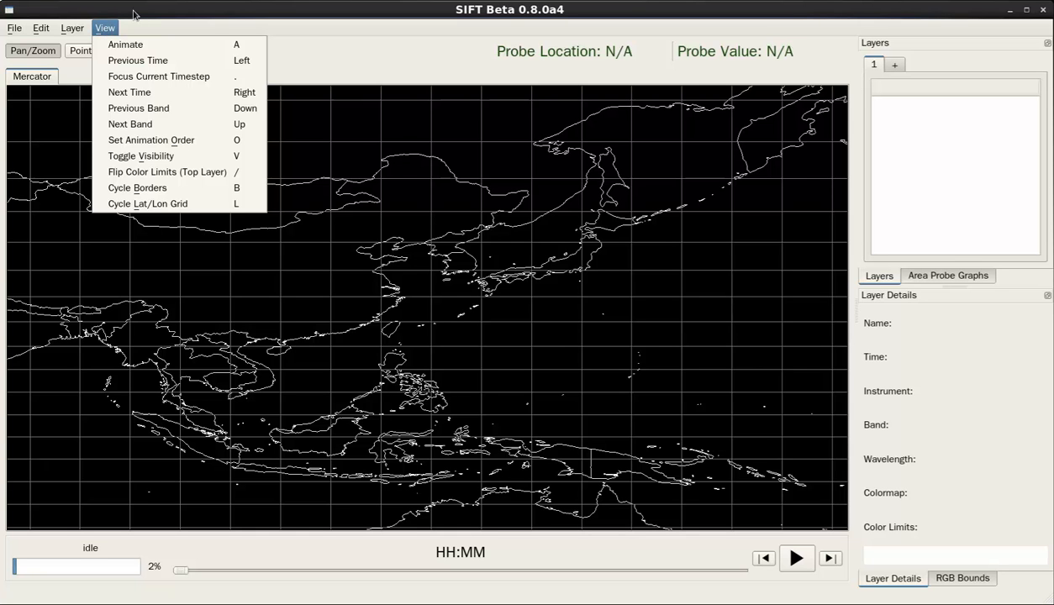
pyautogui.click(256, 276)
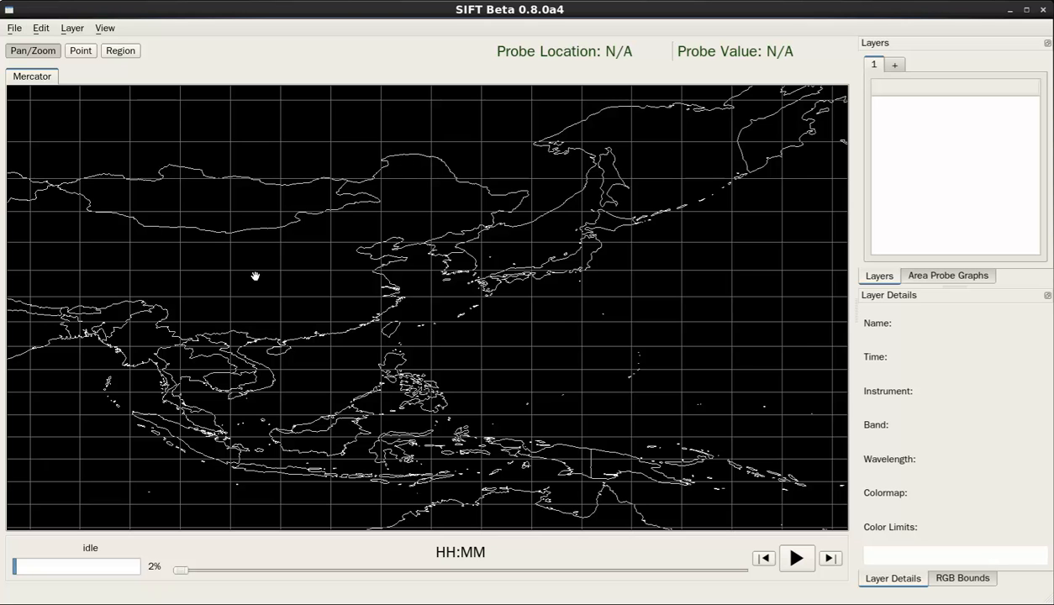
pyautogui.moveTo(375, 315)
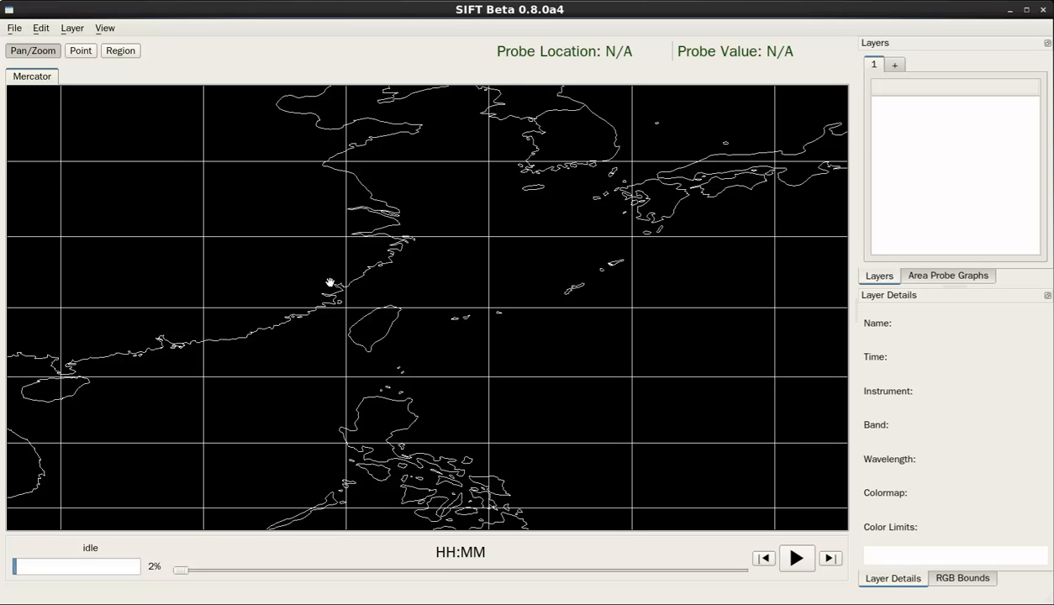
pyautogui.moveTo(457, 265)
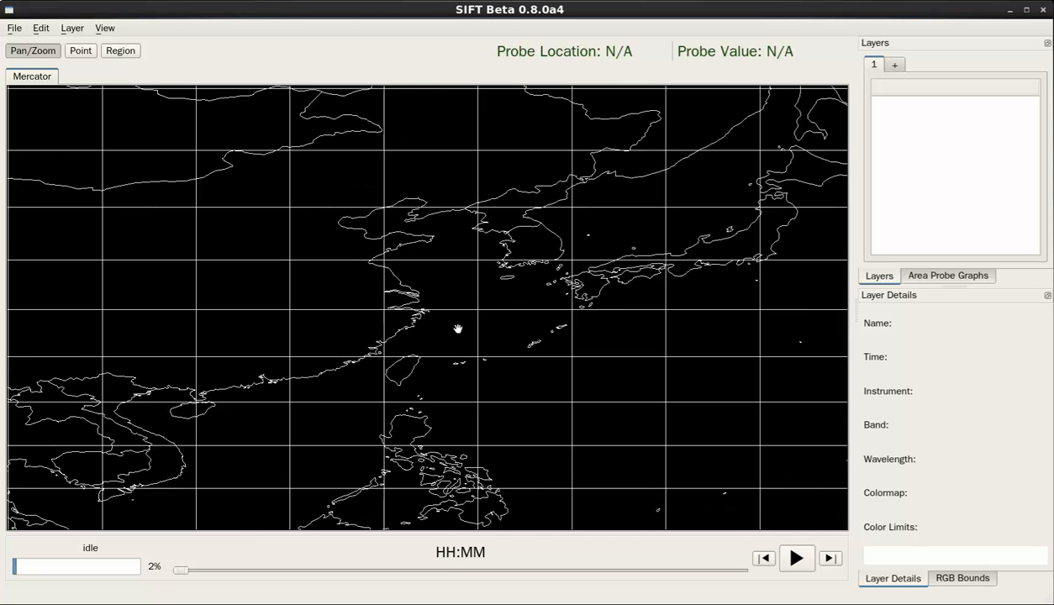
pyautogui.moveTo(608, 299)
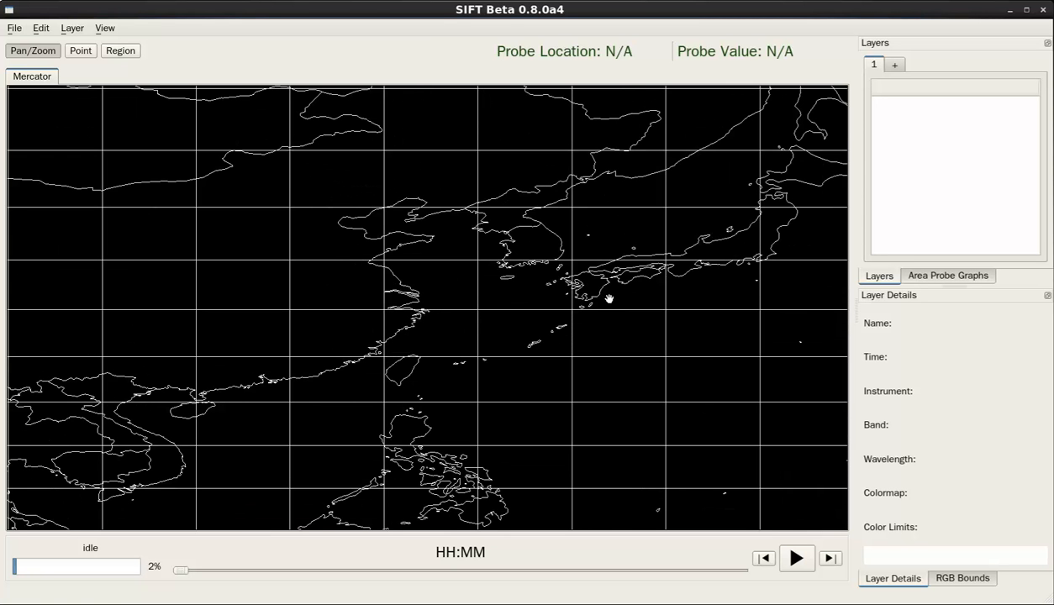
pyautogui.moveTo(971, 172)
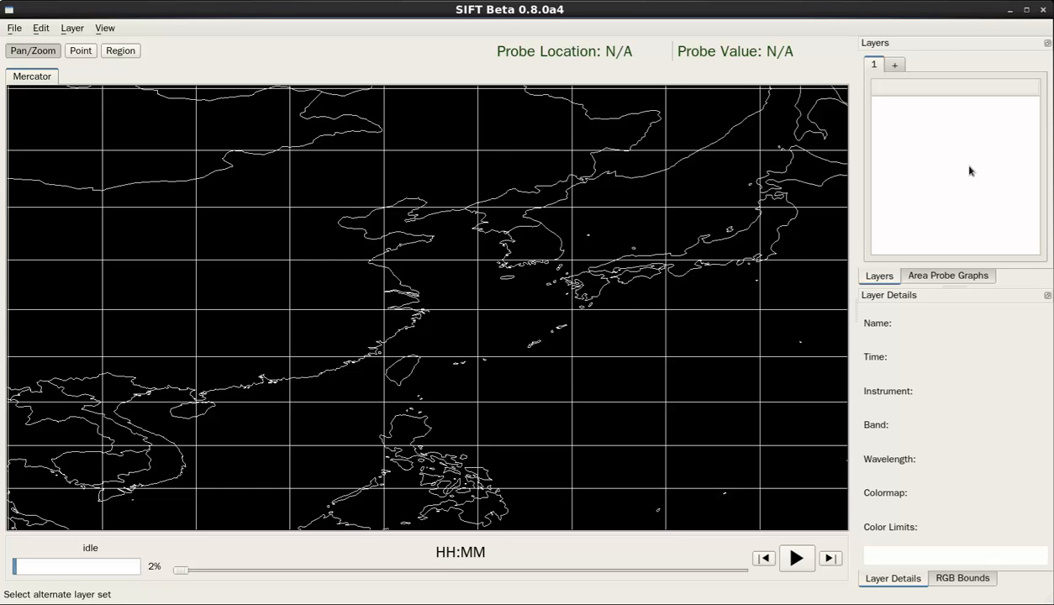
pyautogui.moveTo(935, 259)
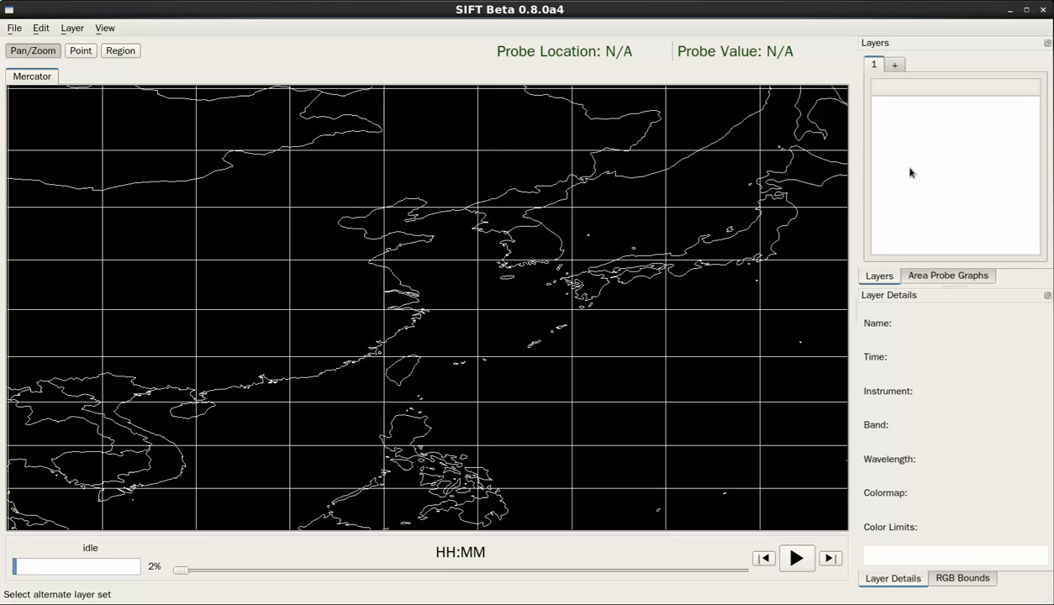
pyautogui.moveTo(911, 171)
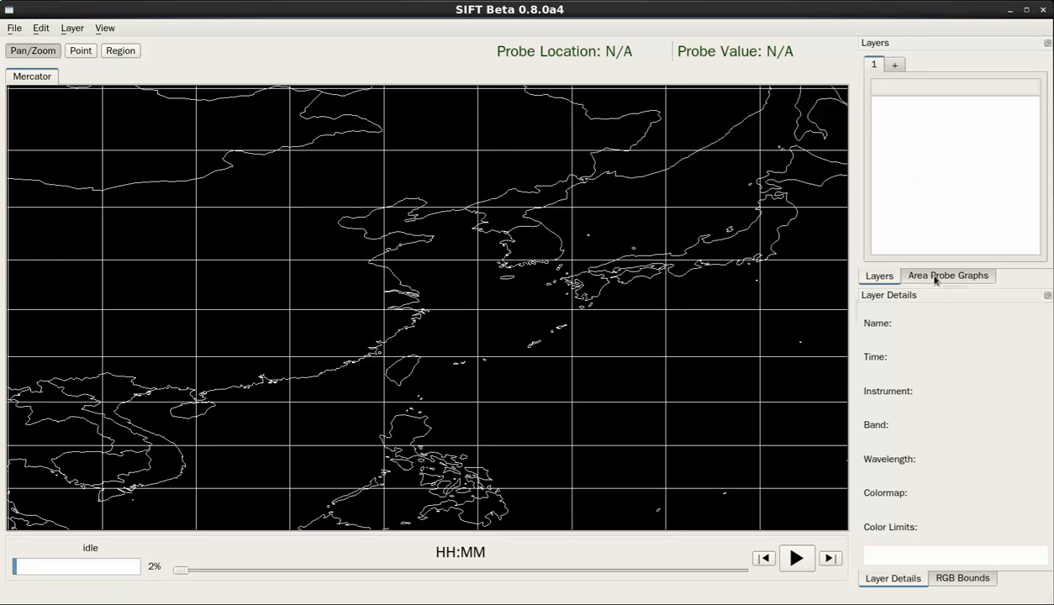
# Show the Area Probe Graphs panel and float it as its own window.
pyautogui.click(948, 276)
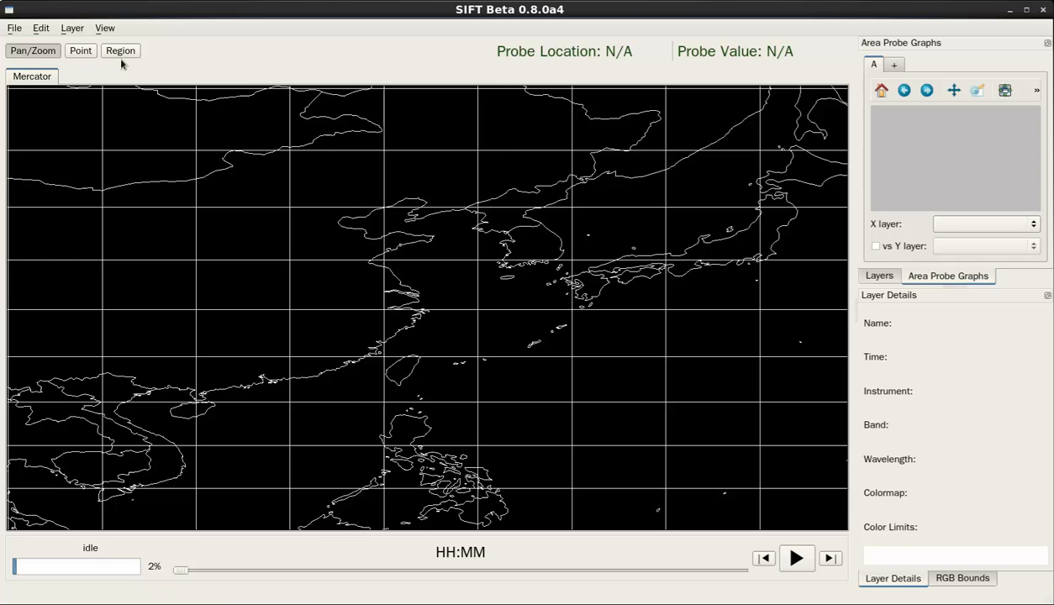
pyautogui.click(121, 51)
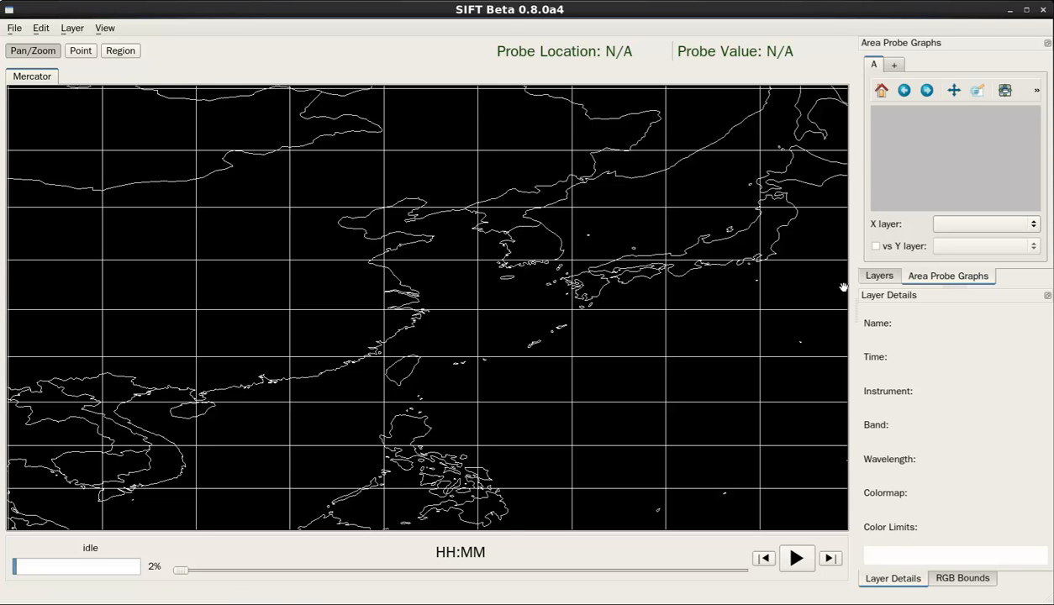
pyautogui.moveTo(958, 49)
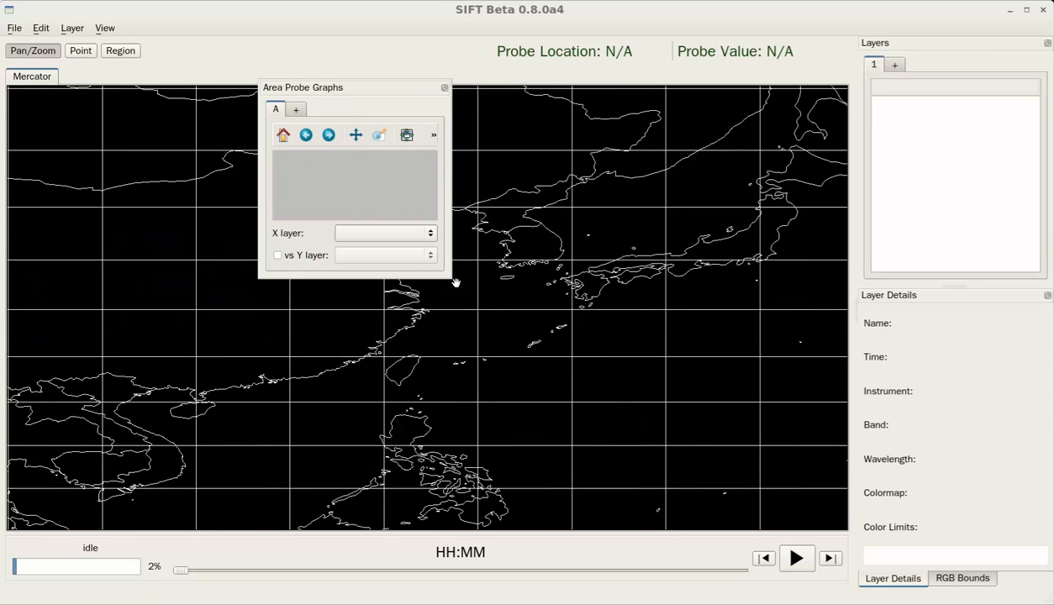
# Re-dock the floating Area Probe Graphs panel as a tab beside Layers.
pyautogui.moveTo(445, 282); pyautogui.dragTo(446, 412)
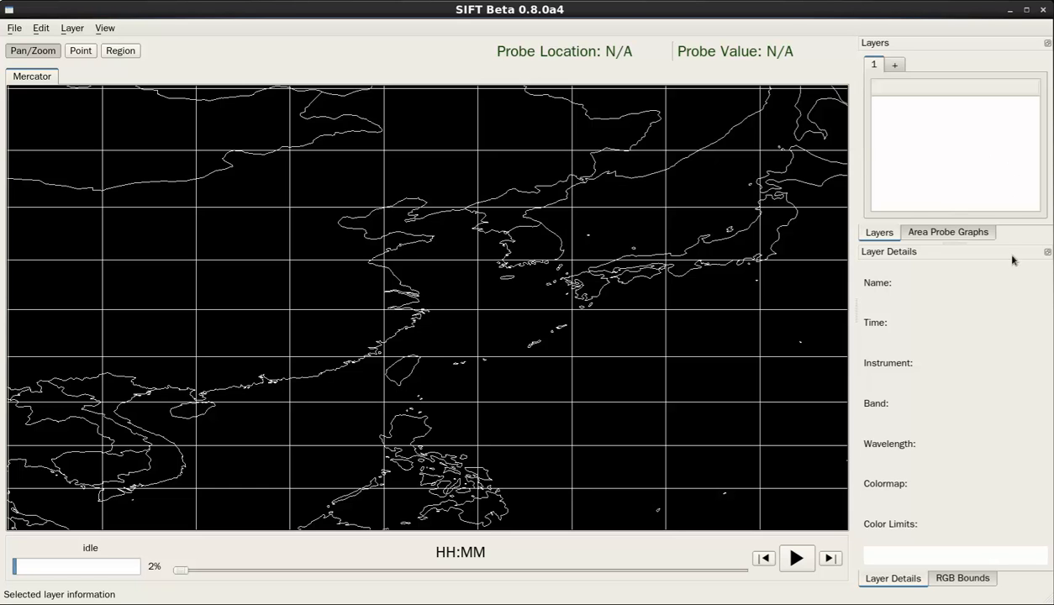
pyautogui.moveTo(904, 417)
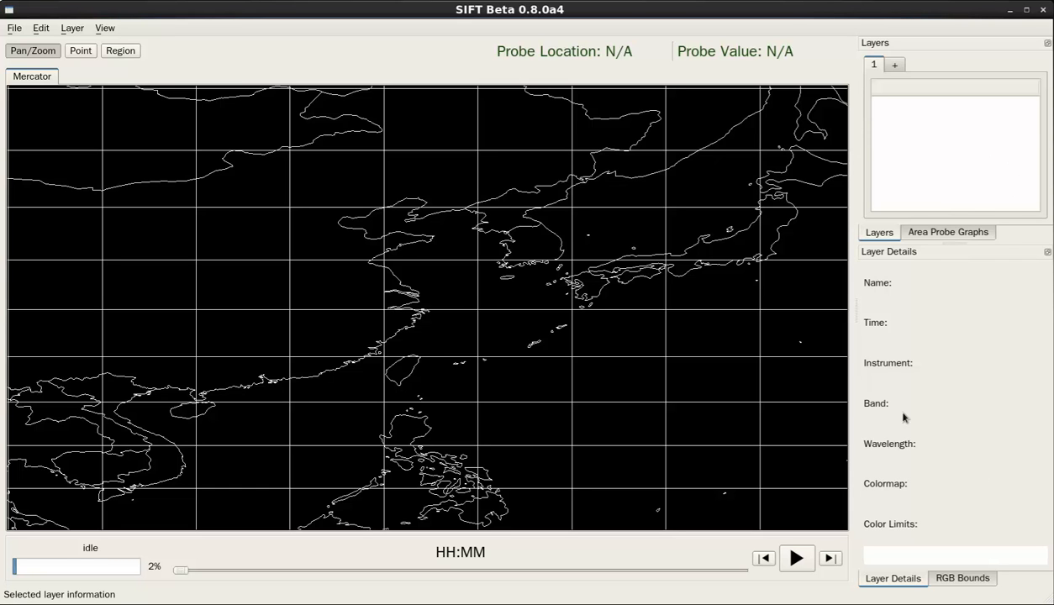
pyautogui.moveTo(950, 368)
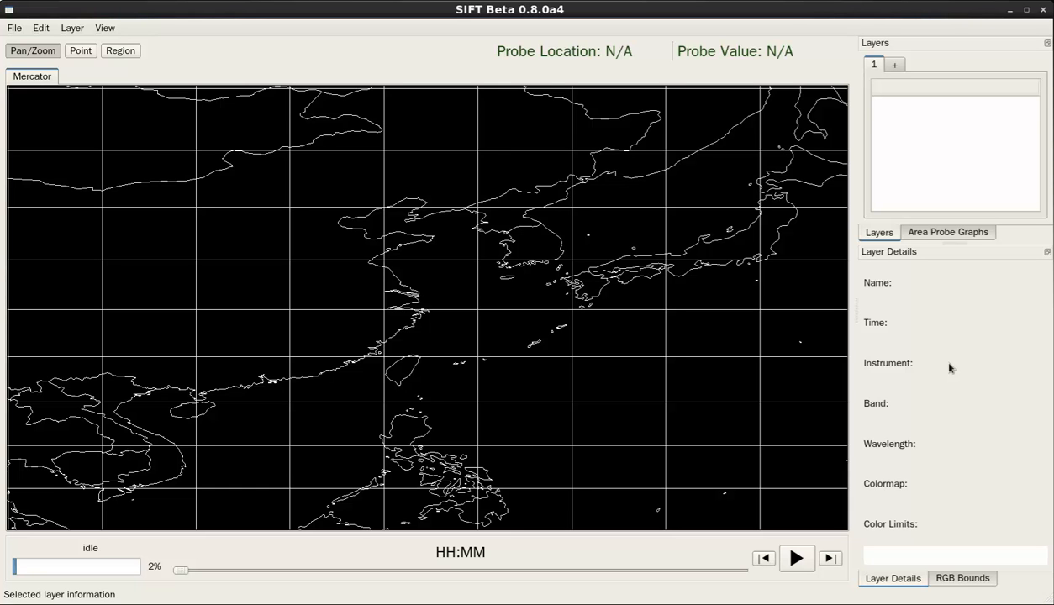
# Show the RGB Bounds panel and detach it from Layer Details.
pyautogui.click(961, 578)
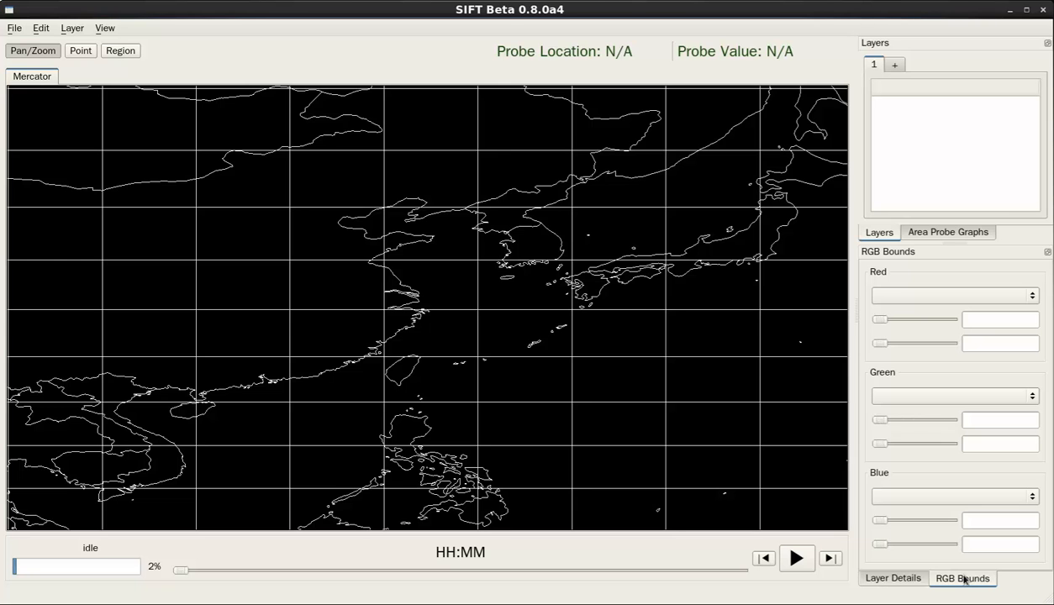
pyautogui.click(892, 578)
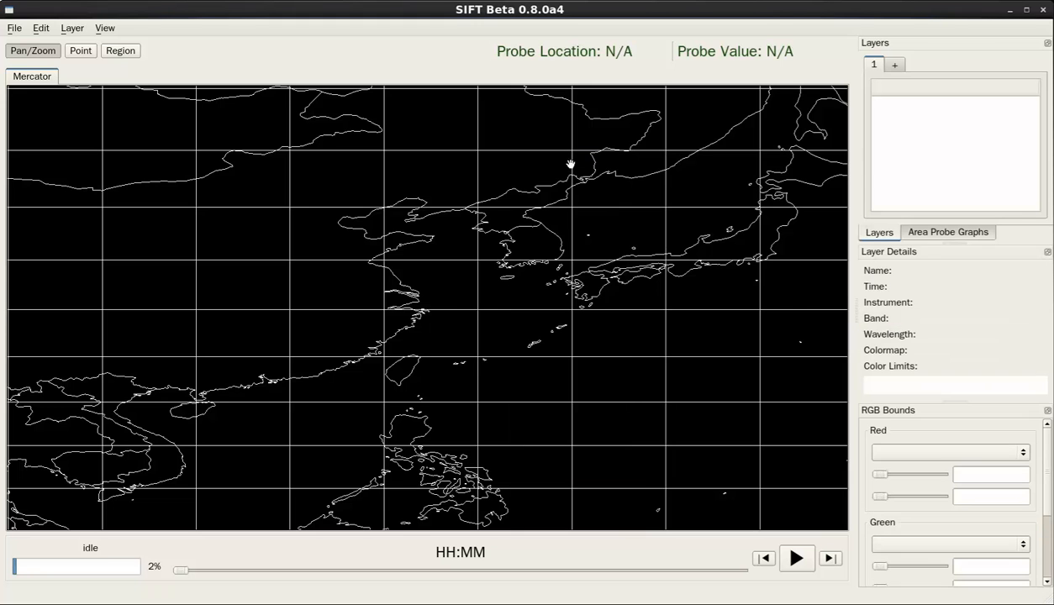
pyautogui.moveTo(944, 420)
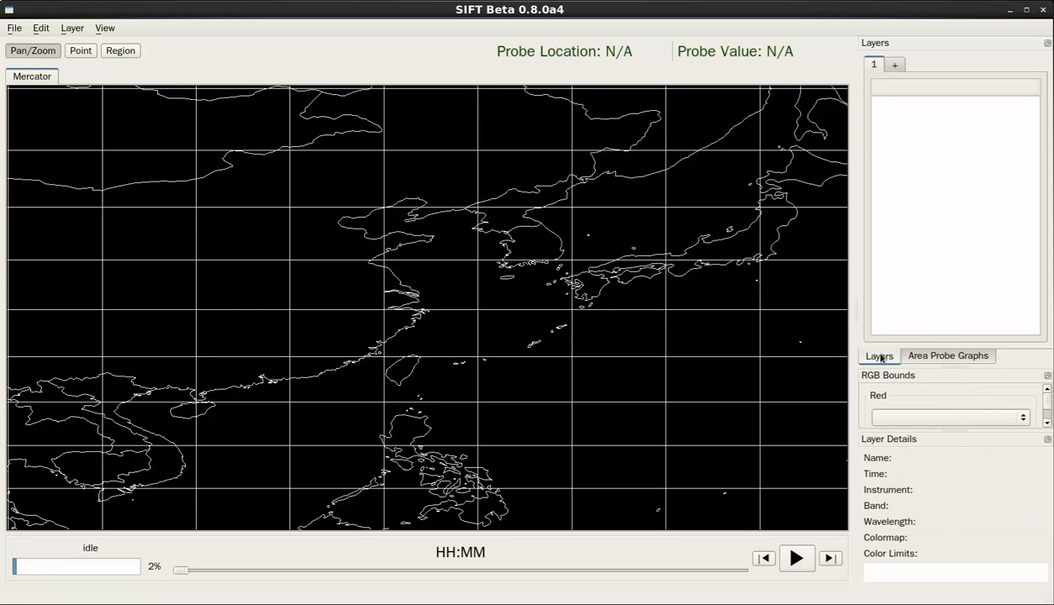
pyautogui.moveTo(924, 377)
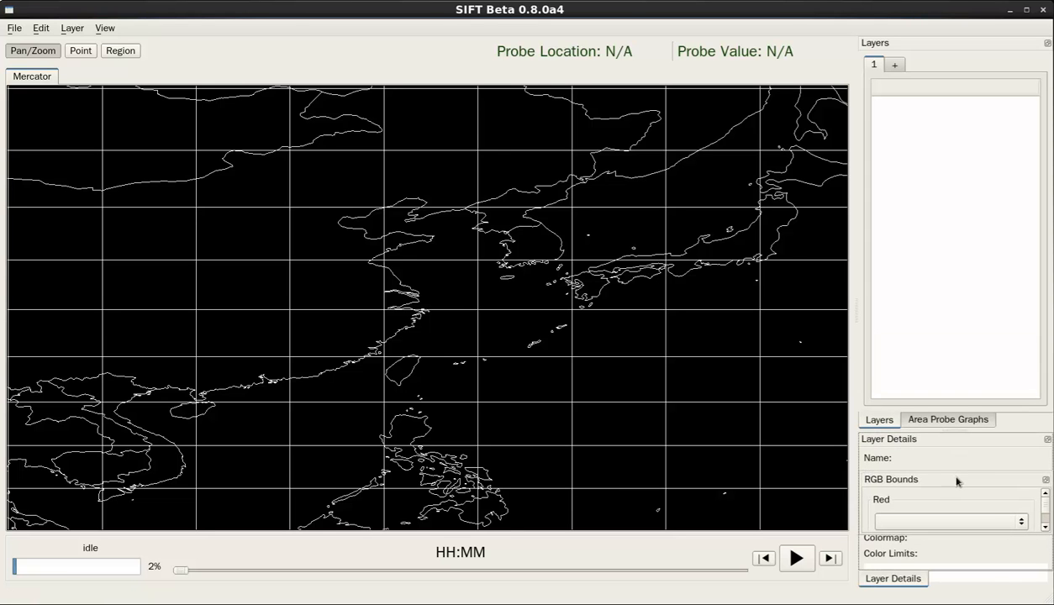
# Re-tab RGB Bounds with Layer Details, then display the Area Probe Graphs panel.
pyautogui.click(961, 578)
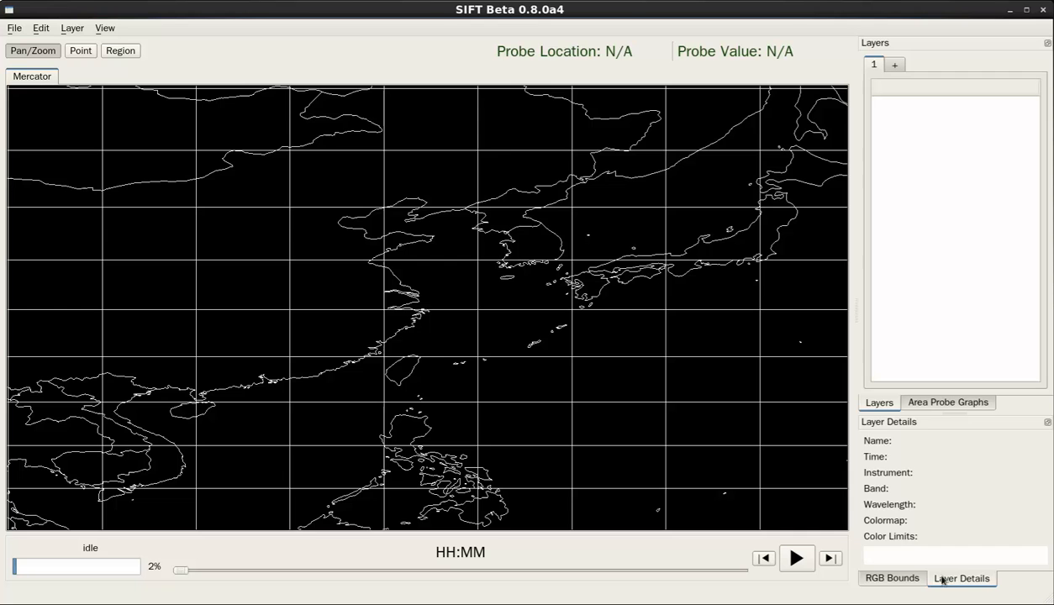
pyautogui.click(962, 578)
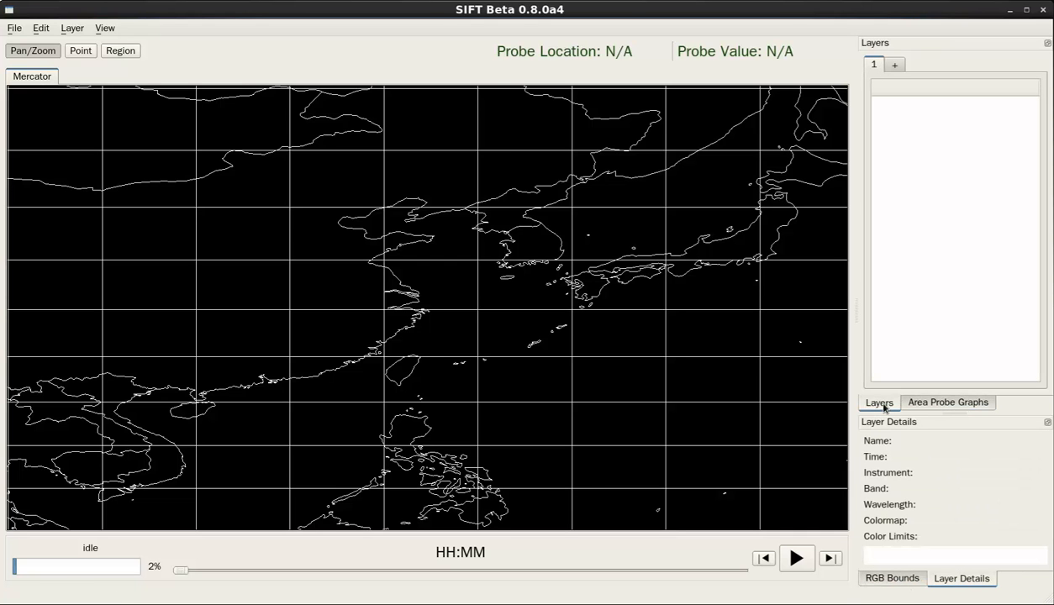
pyautogui.click(948, 401)
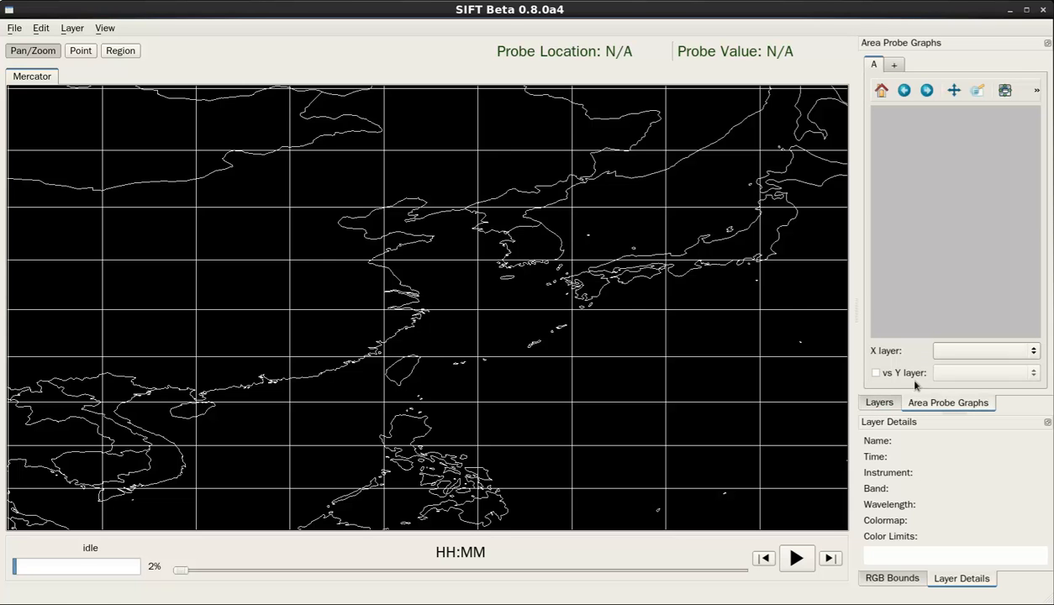
pyautogui.moveTo(879, 396)
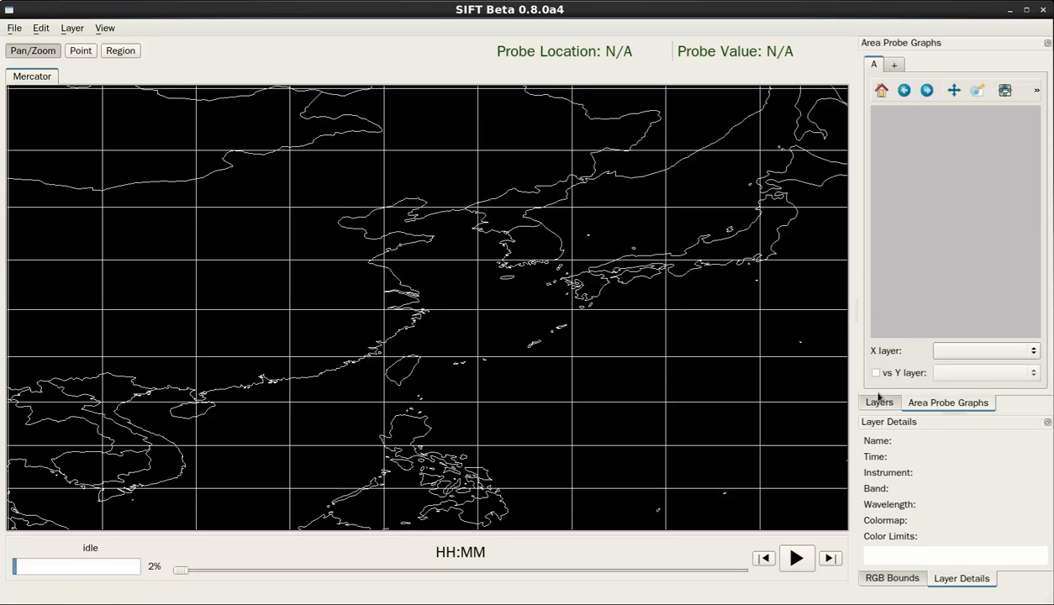